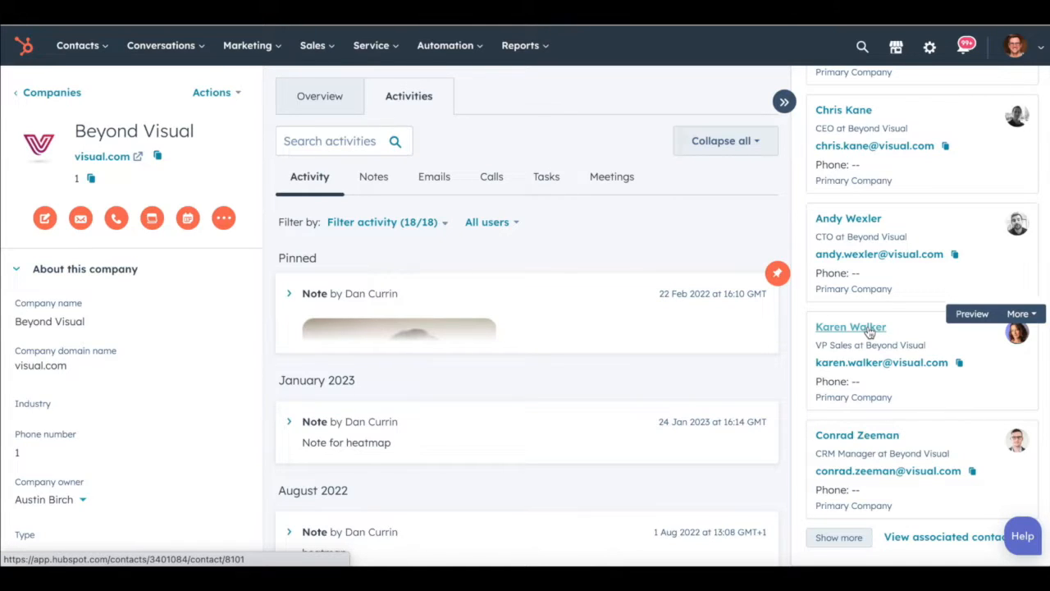
left_click(850, 327)
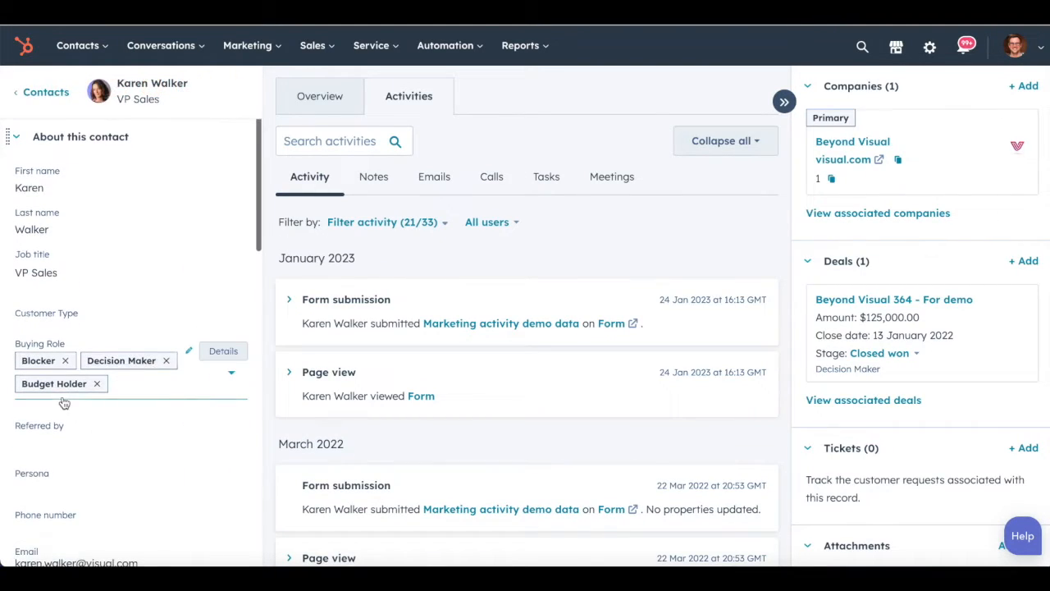
mouse_move(232, 363)
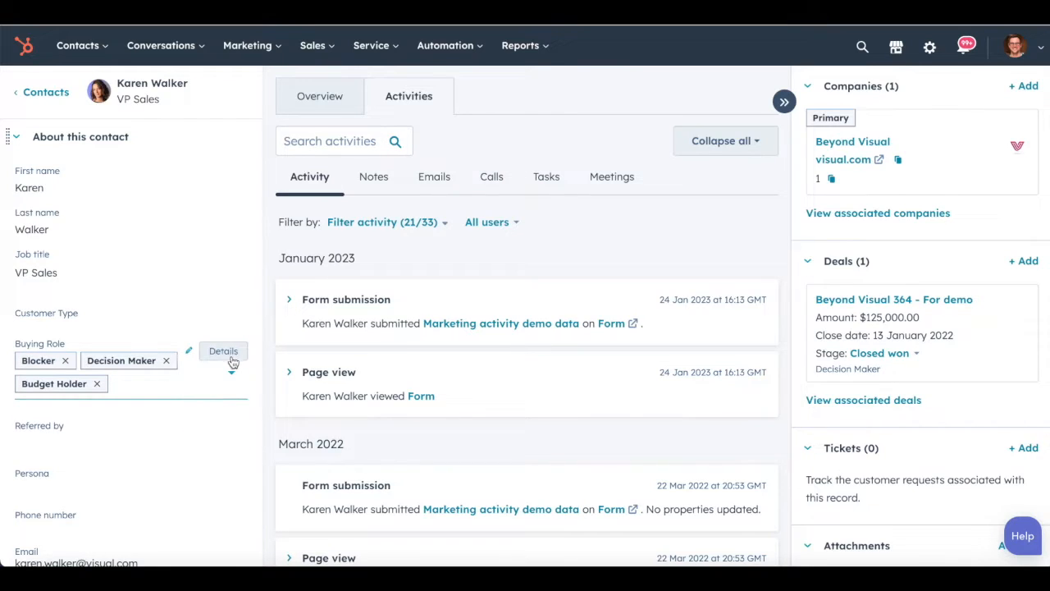
left_click(223, 351)
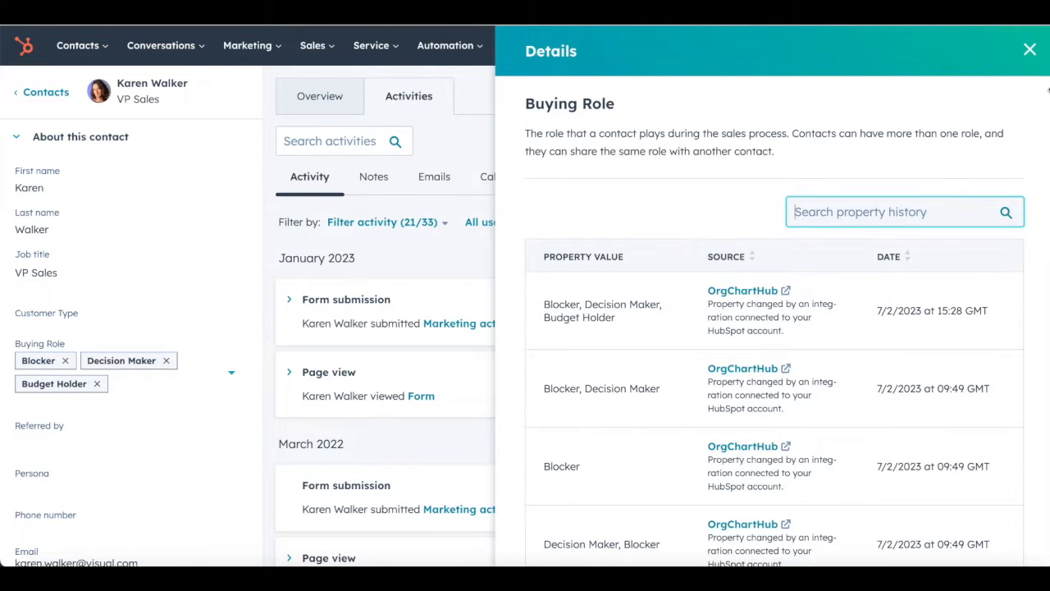
left_click(1028, 50)
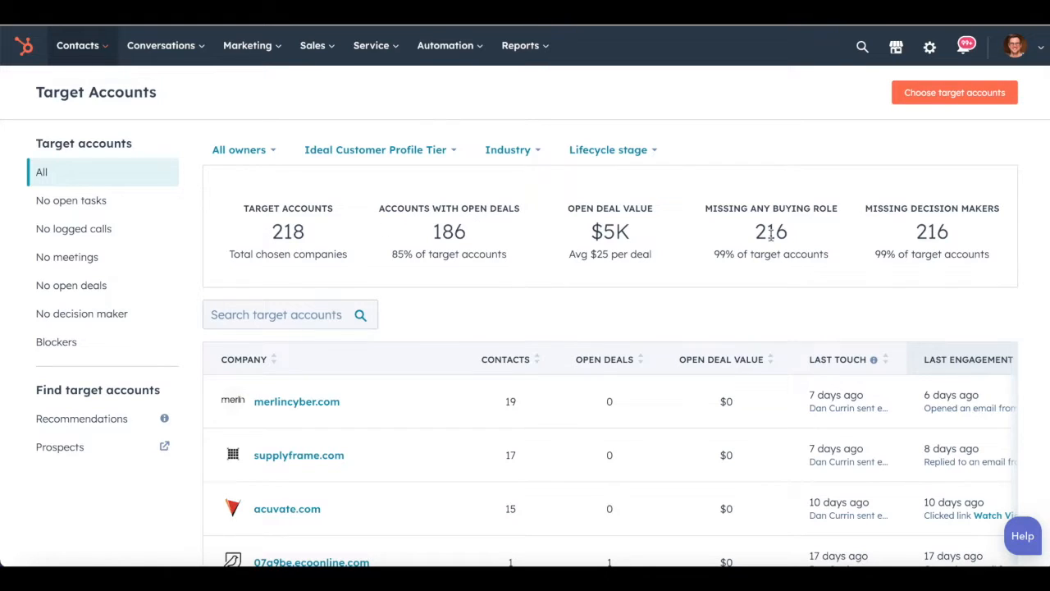
mouse_move(980, 231)
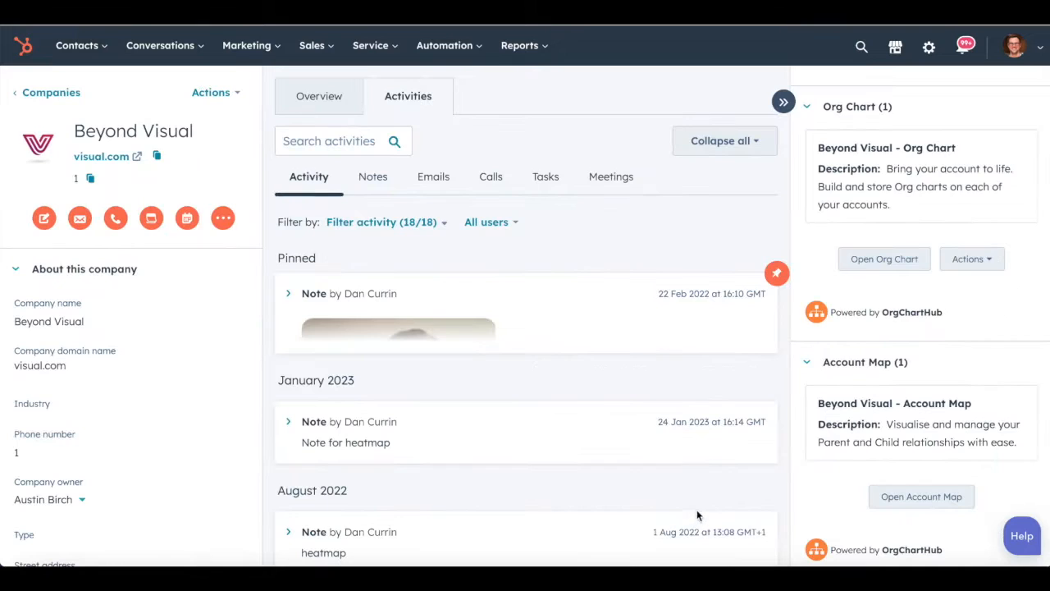
mouse_move(892, 264)
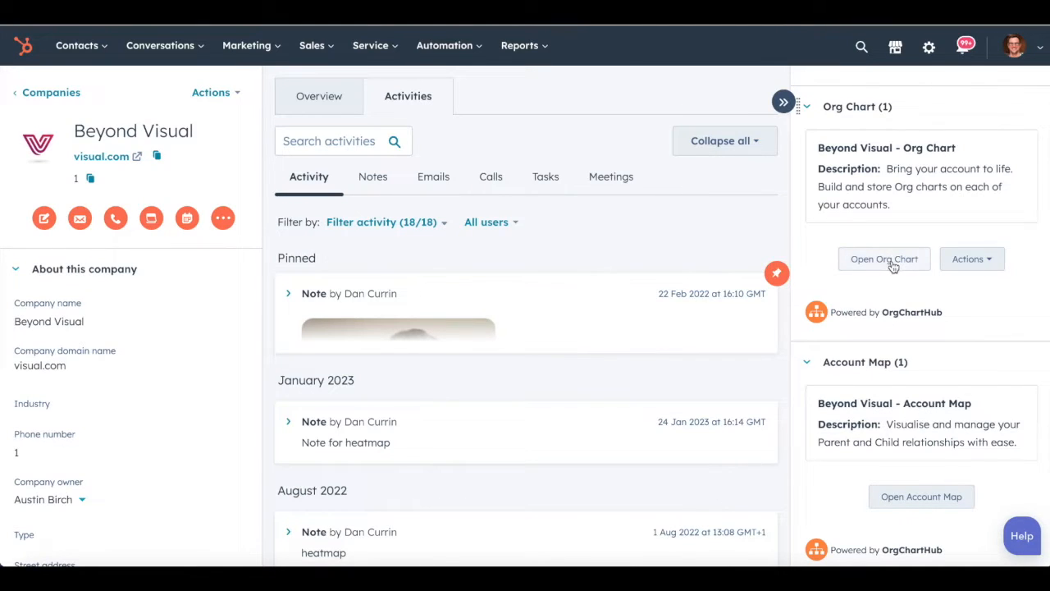
Open the Beyond Visual company's OrgChartHub org chart and scroll down through it.
left_click(884, 258)
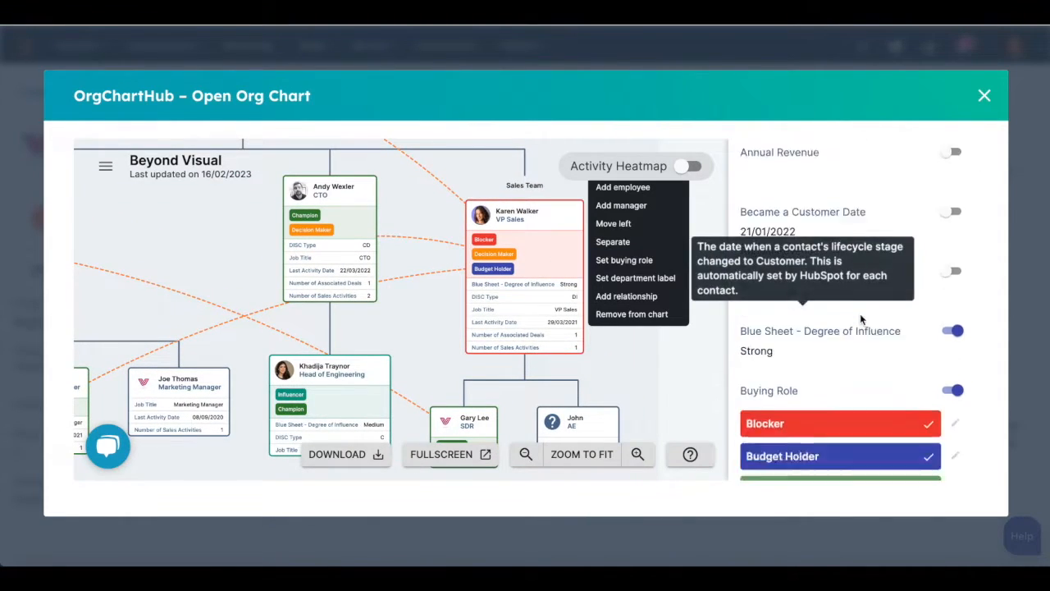
scroll("down", 3)
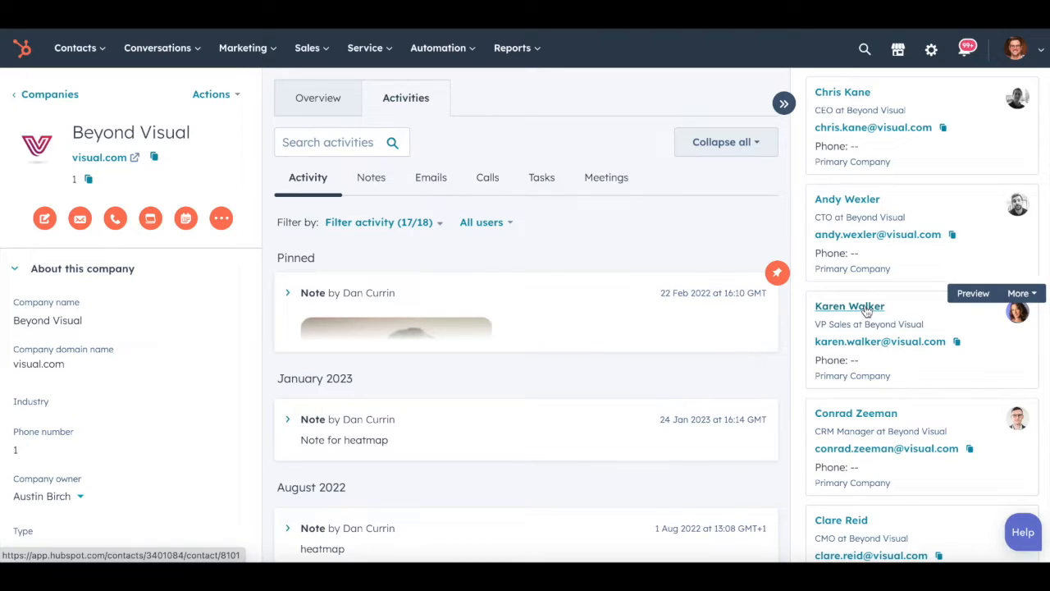
left_click(849, 306)
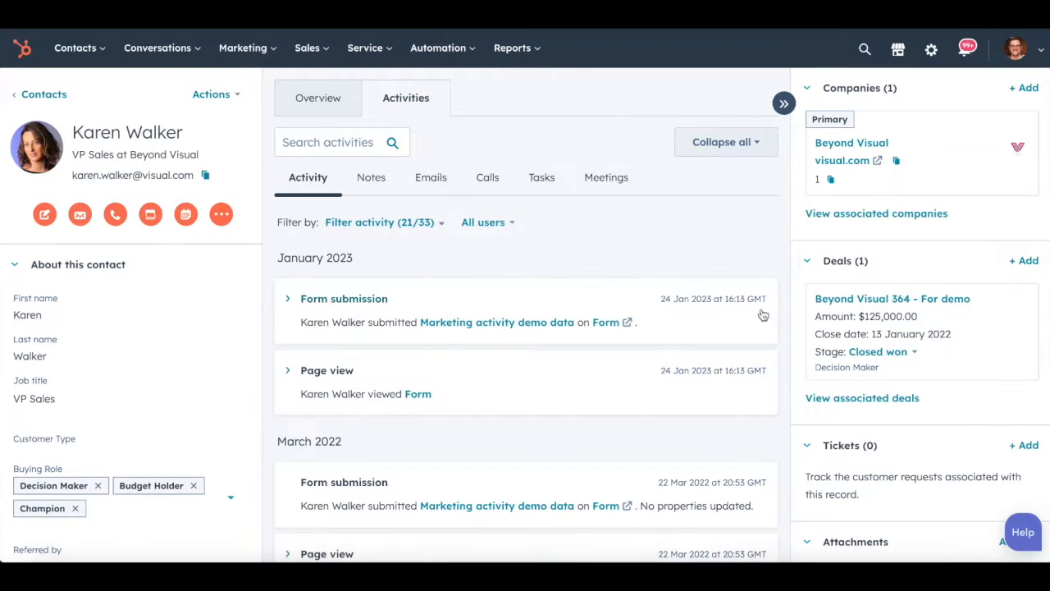
mouse_move(746, 251)
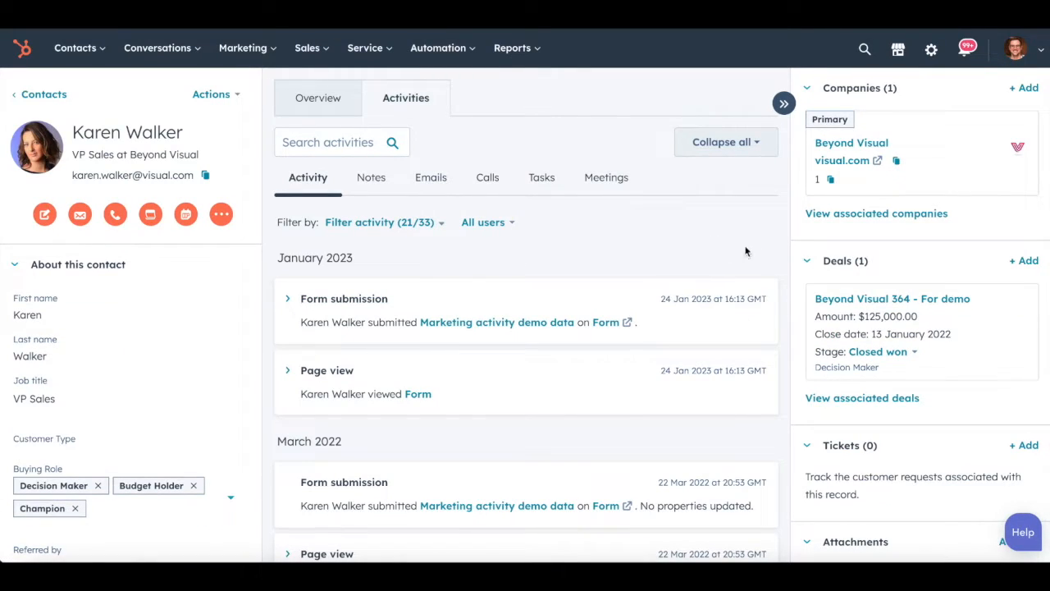
mouse_move(923, 303)
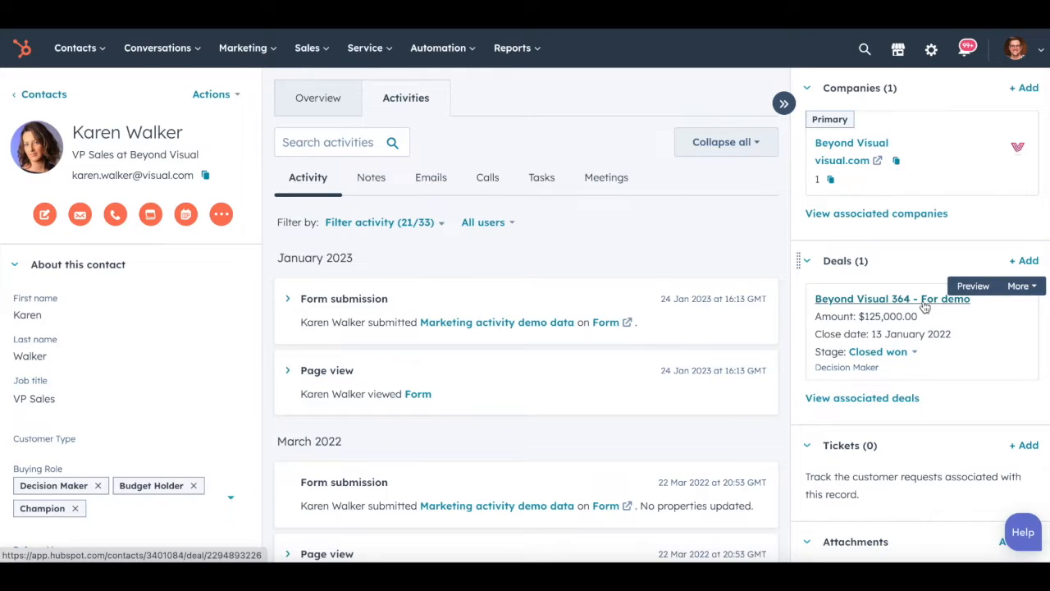
left_click(891, 298)
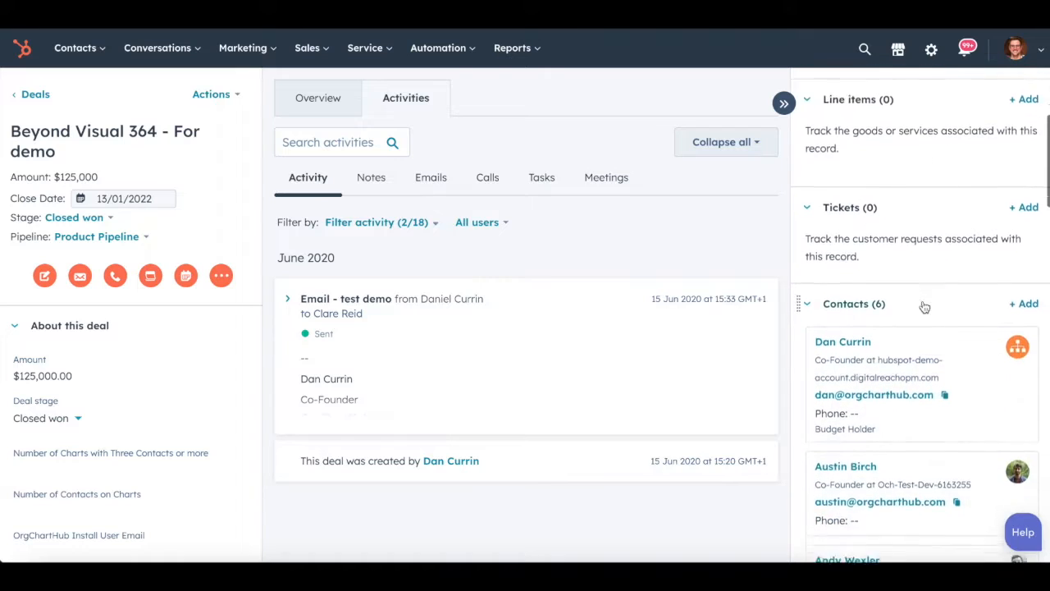
scroll("down", 3)
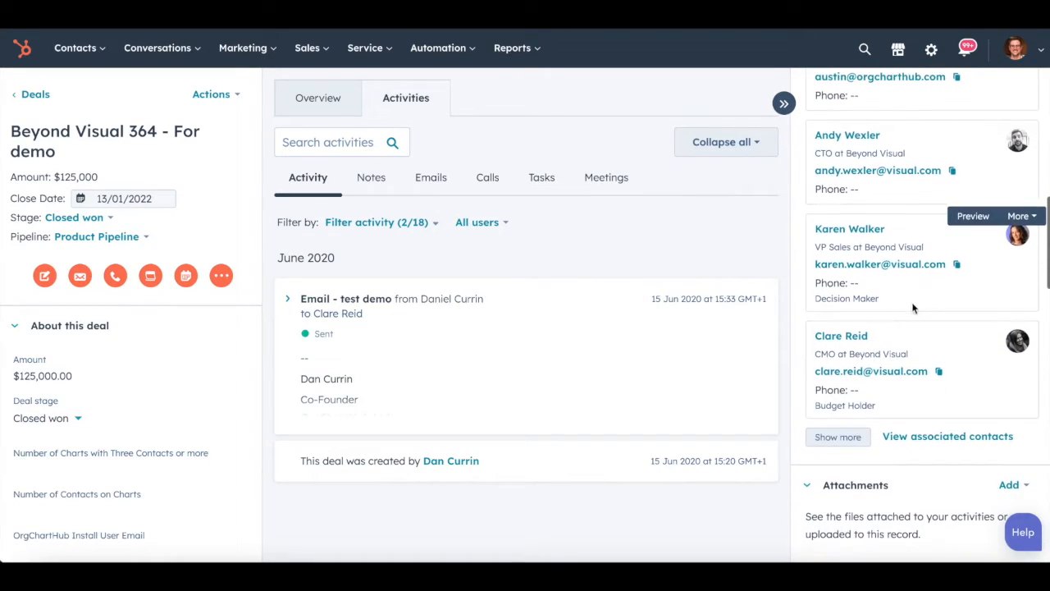
double_click(846, 299)
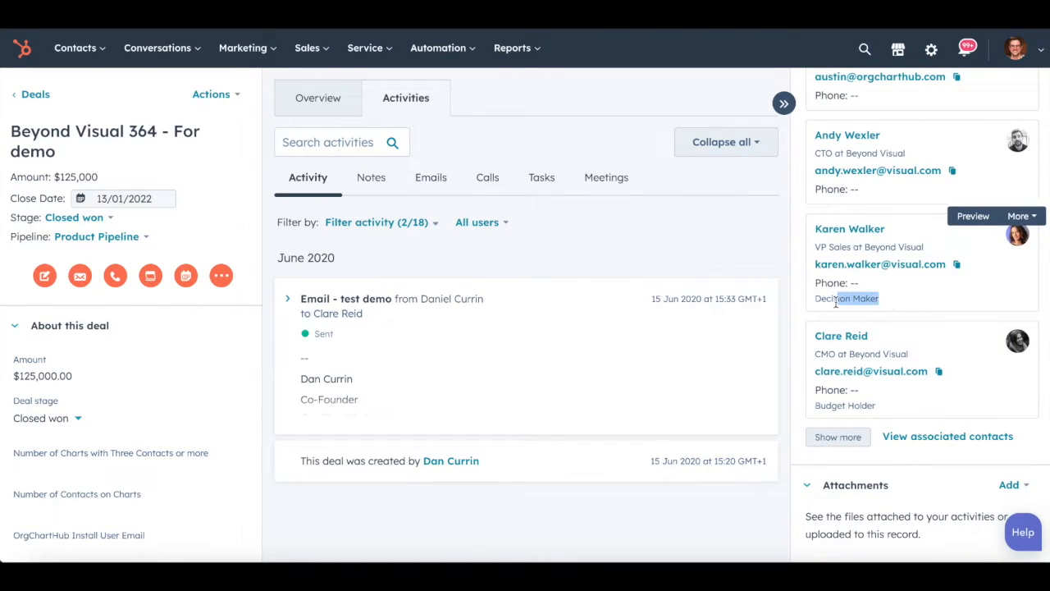
double_click(845, 298)
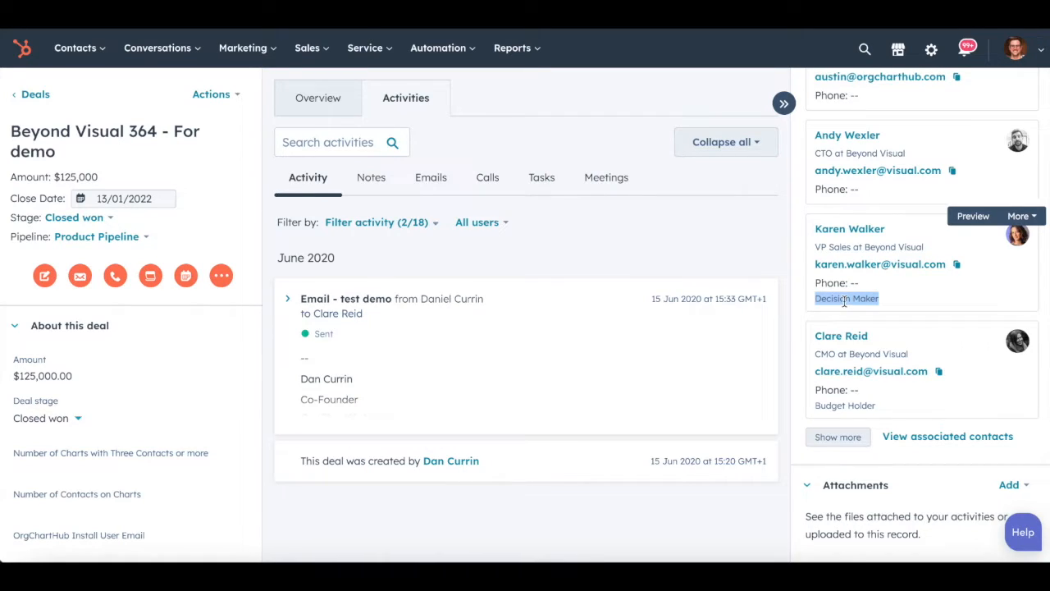
left_click(939, 48)
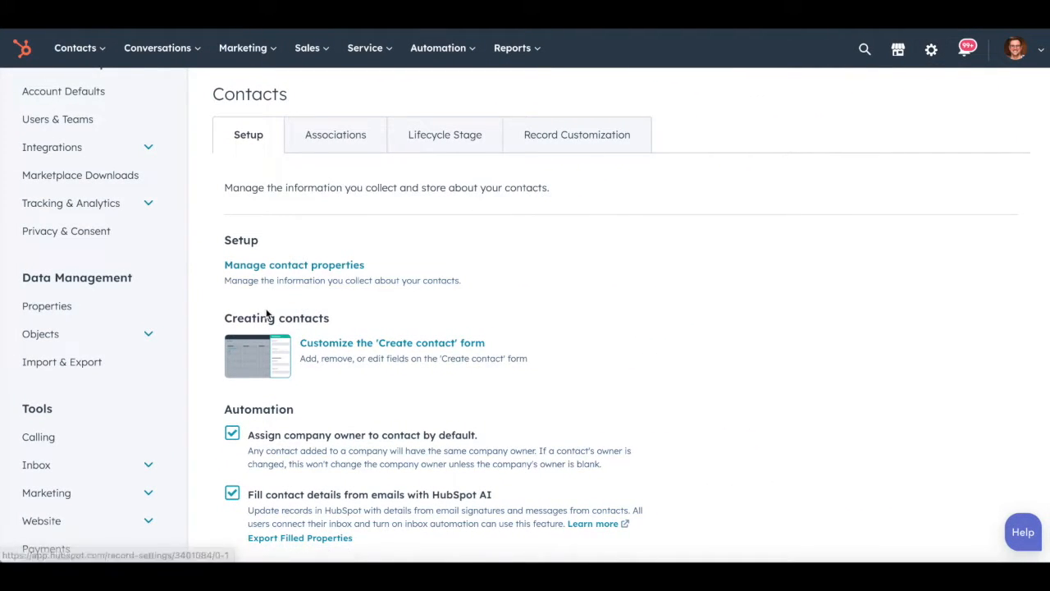
mouse_move(74, 339)
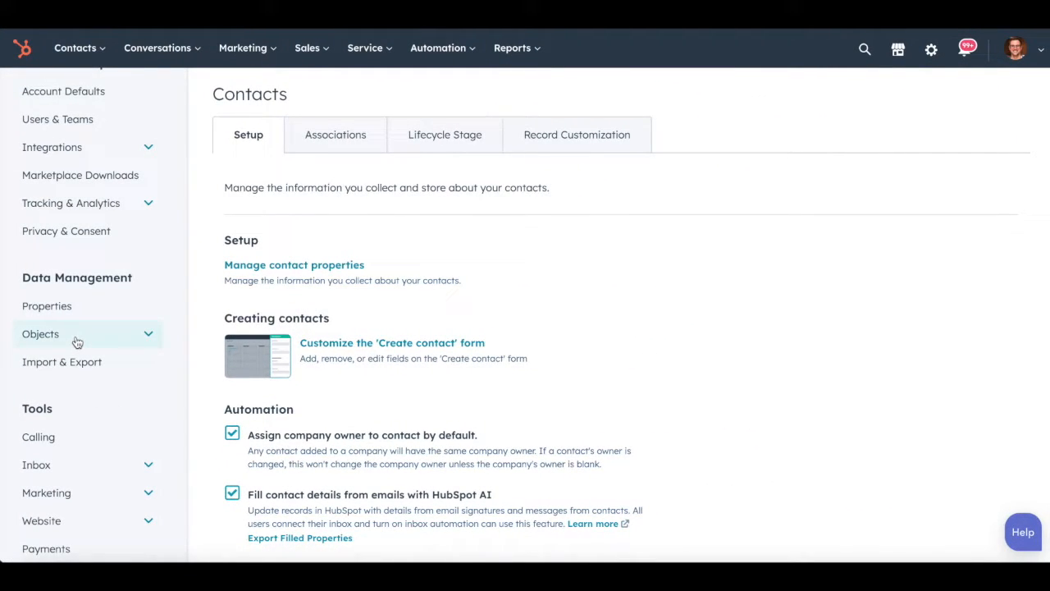
Show Contacts-to-Deals association labels in Contacts settings, then open and dismiss the new-label form.
left_click(39, 334)
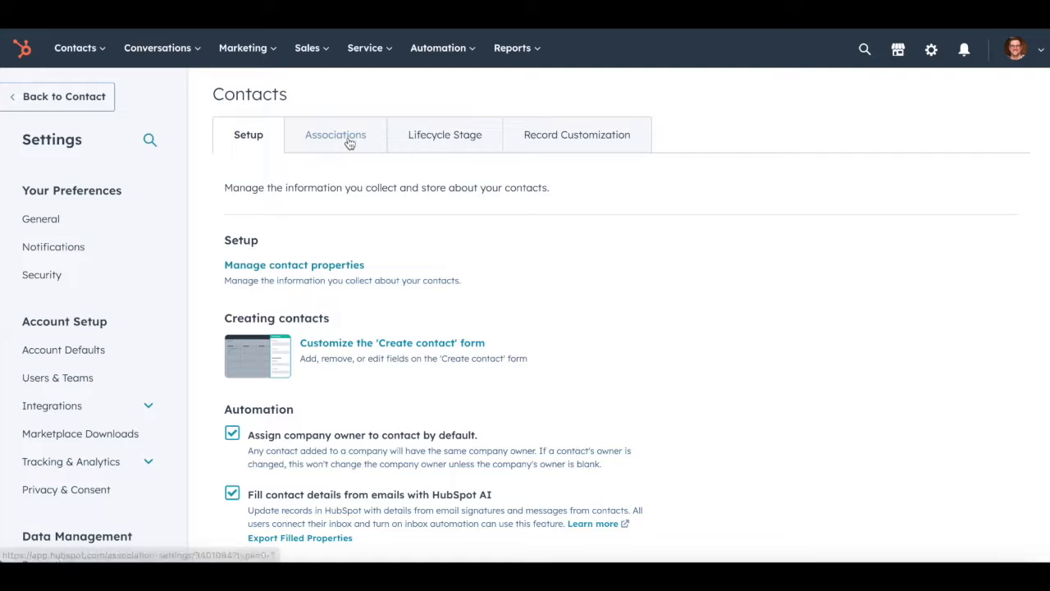
left_click(334, 134)
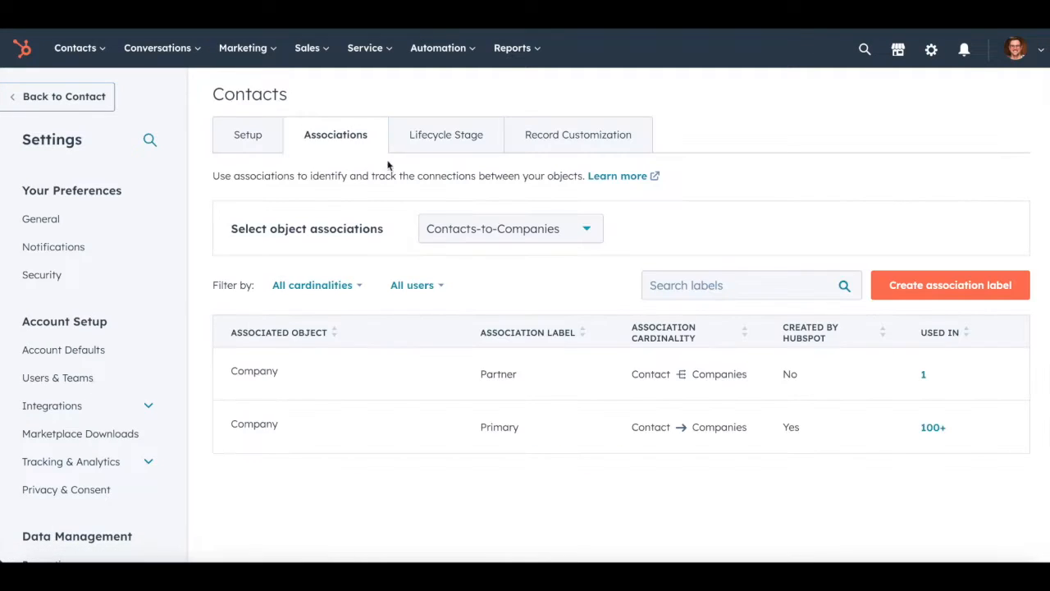
left_click(510, 228)
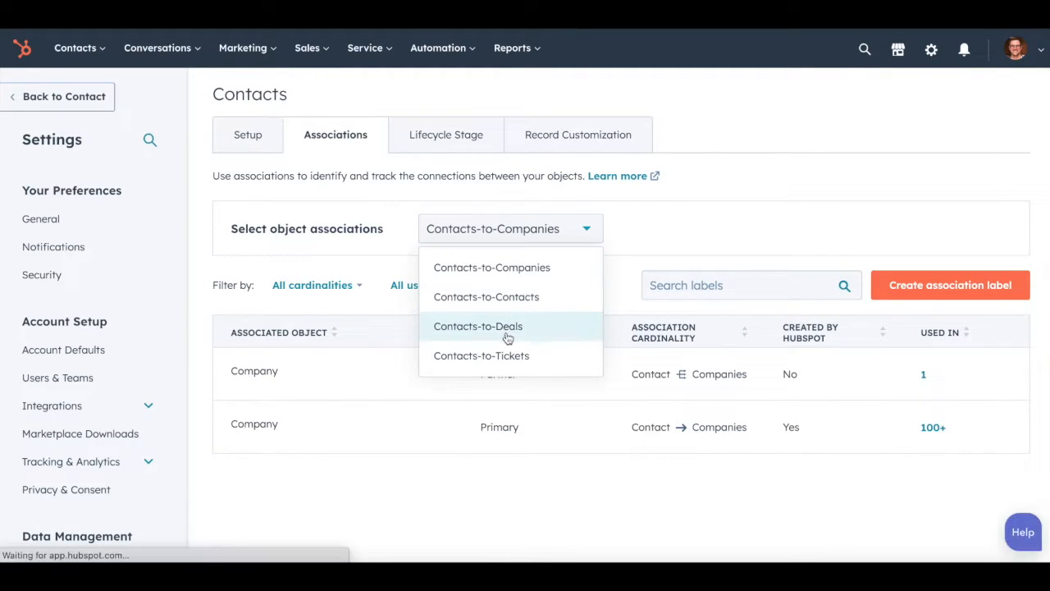
left_click(477, 326)
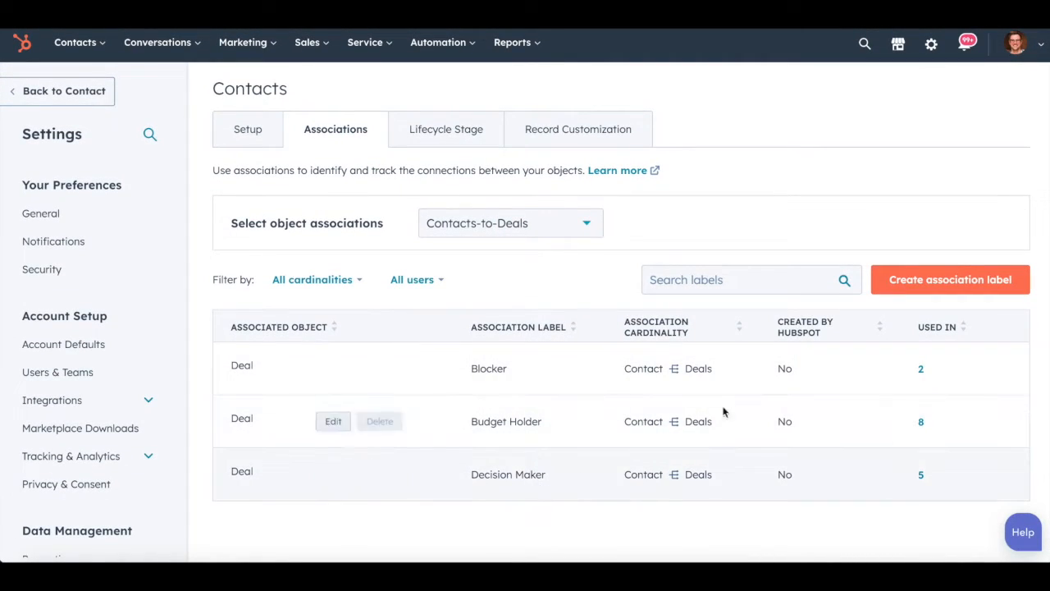
left_click(950, 279)
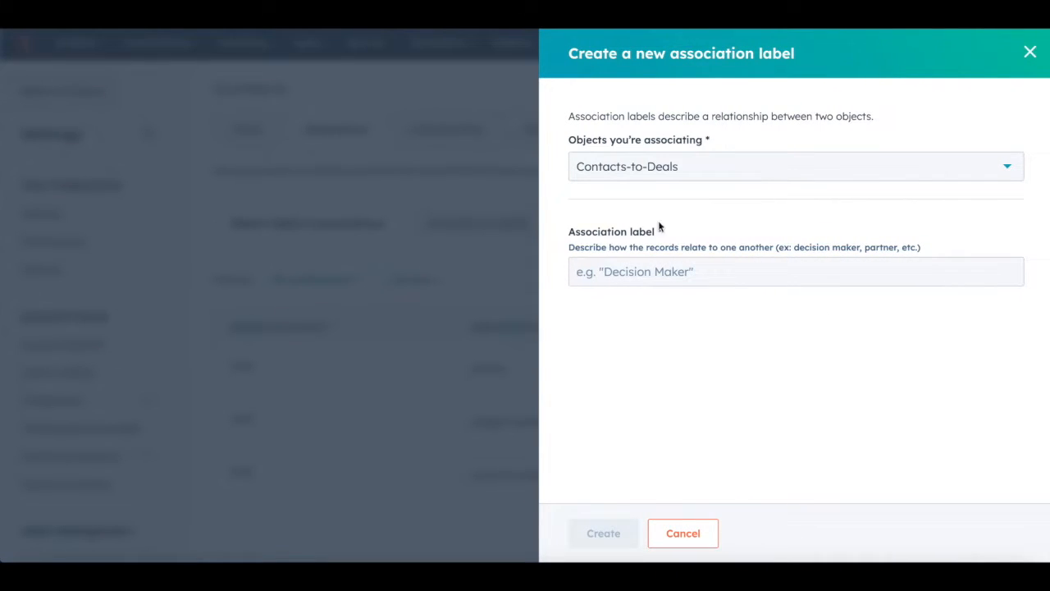
left_click(794, 271)
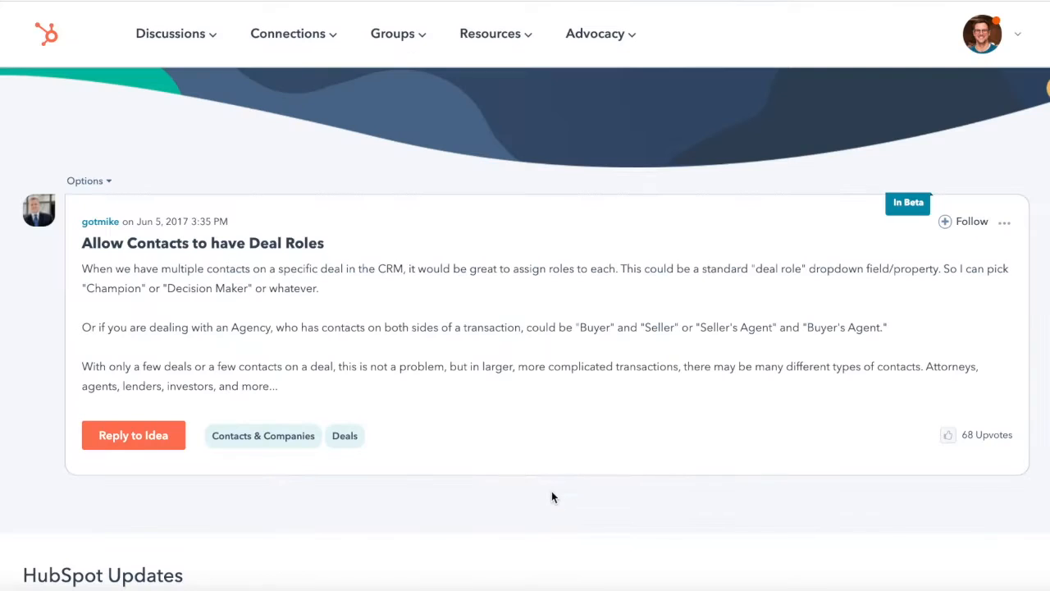
mouse_move(546, 487)
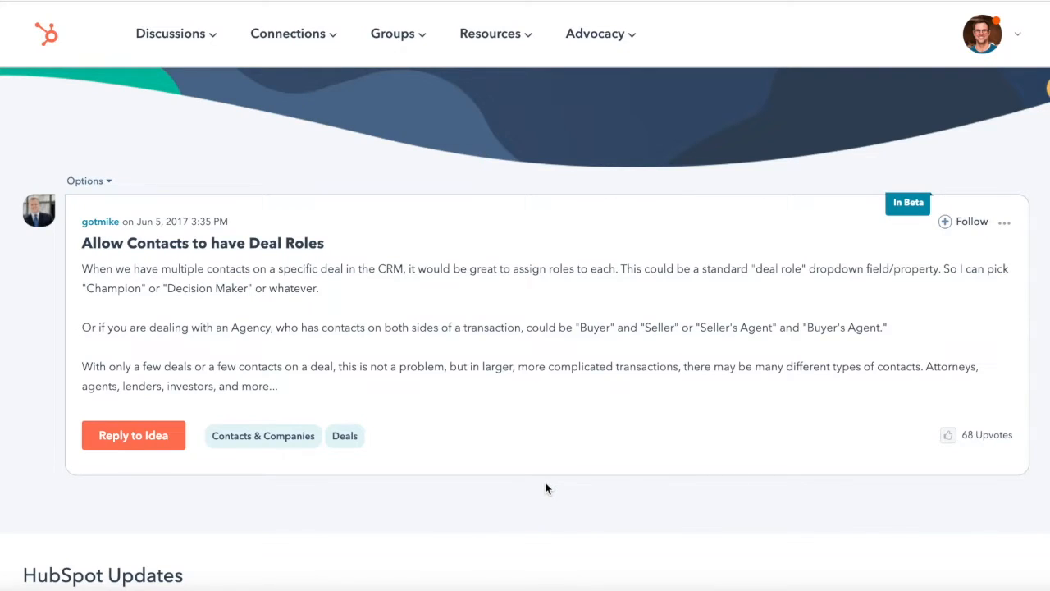
mouse_move(543, 471)
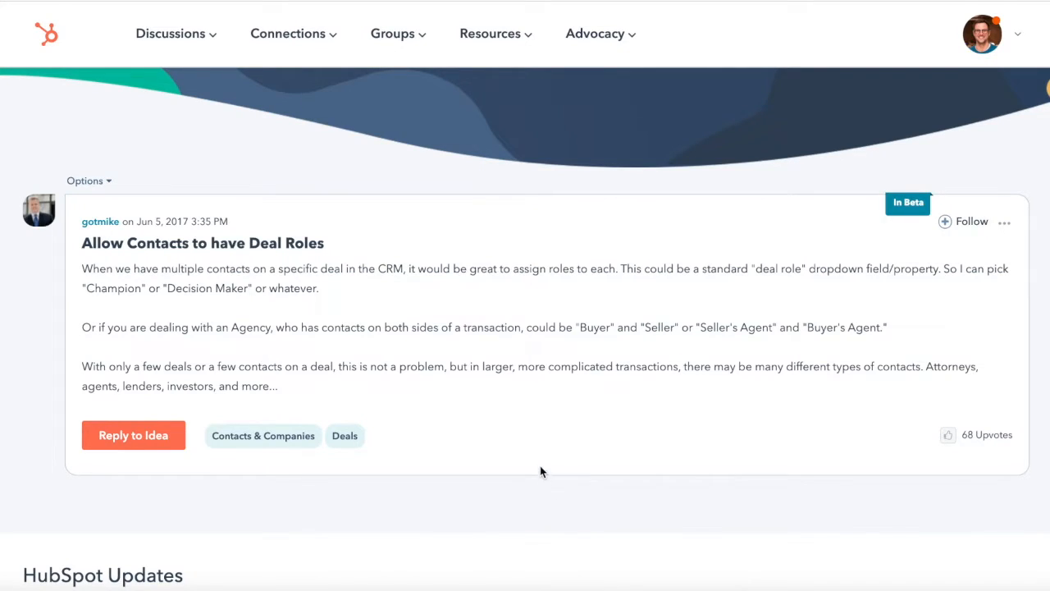
mouse_move(537, 460)
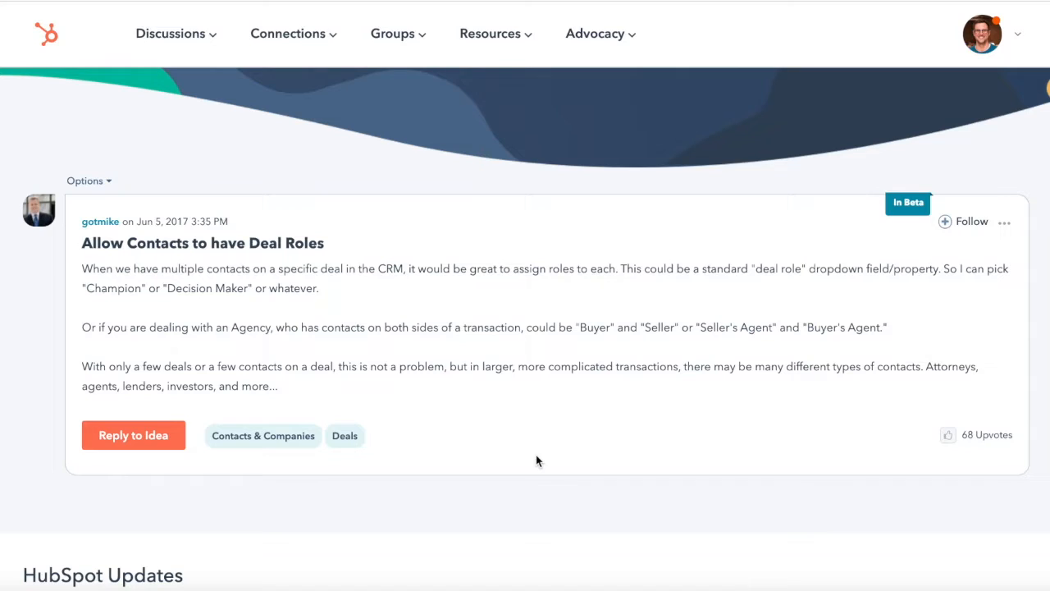
scroll("down", 3)
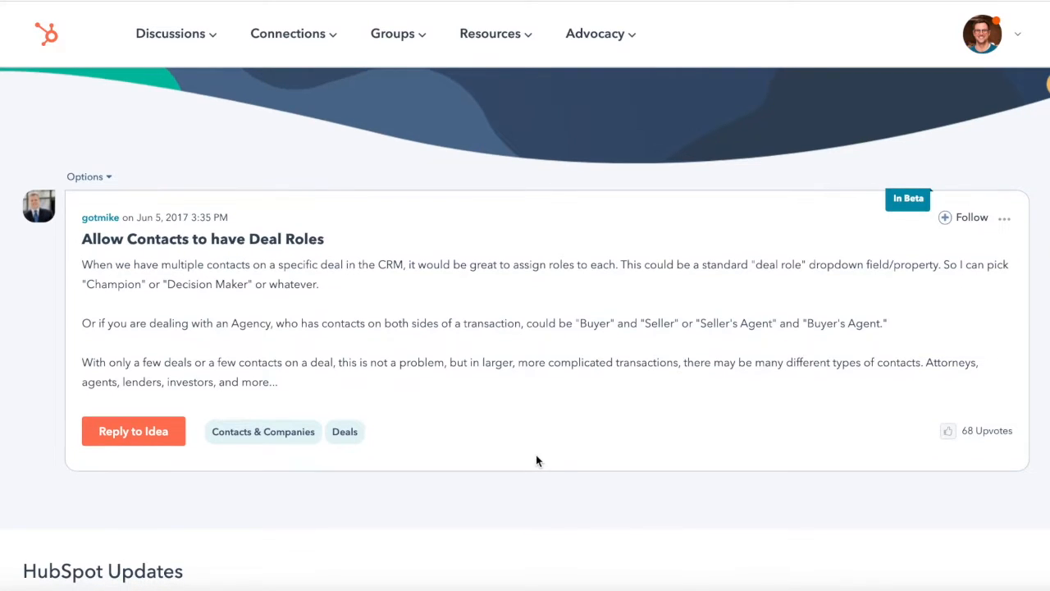
Scroll down to the HubSpot Updates reply announcing association labels in public beta.
scroll("down", 3)
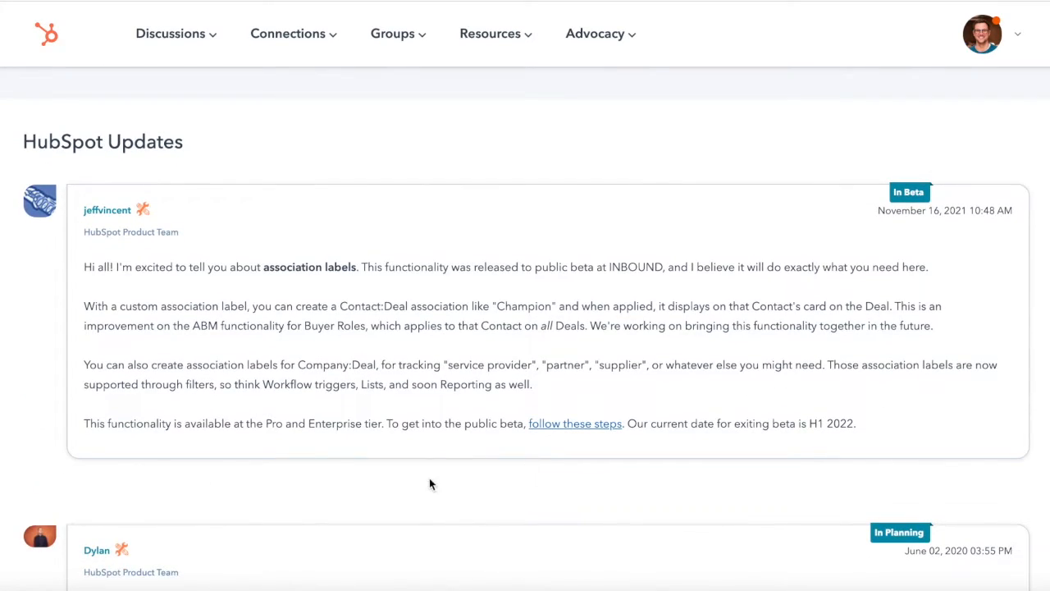
mouse_move(363, 482)
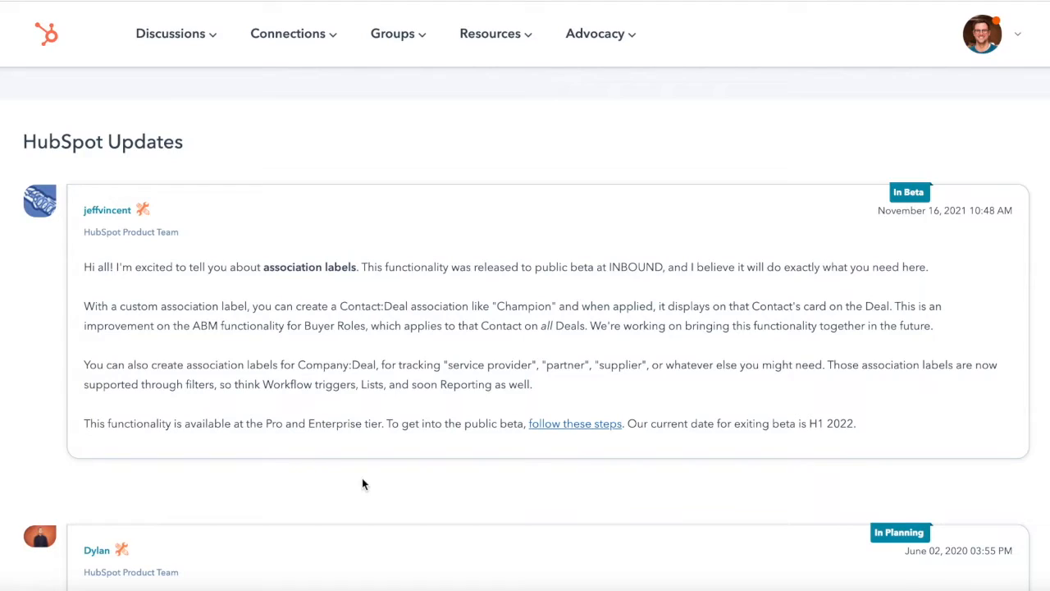
mouse_move(592, 330)
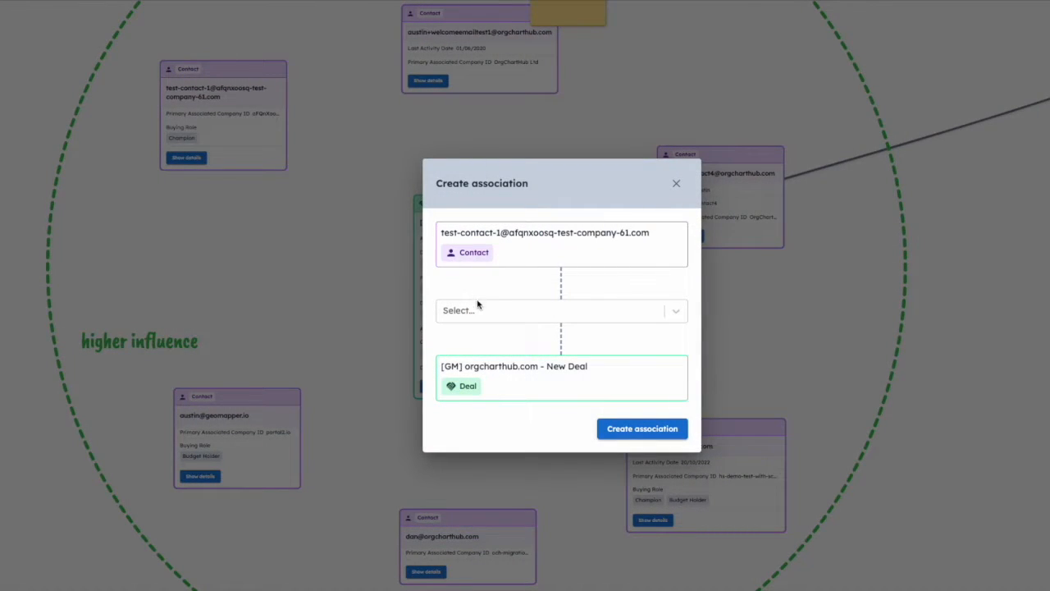
Create deal associations for contacts labelled Champion, Budget Holder and Blocker.
left_click(558, 310)
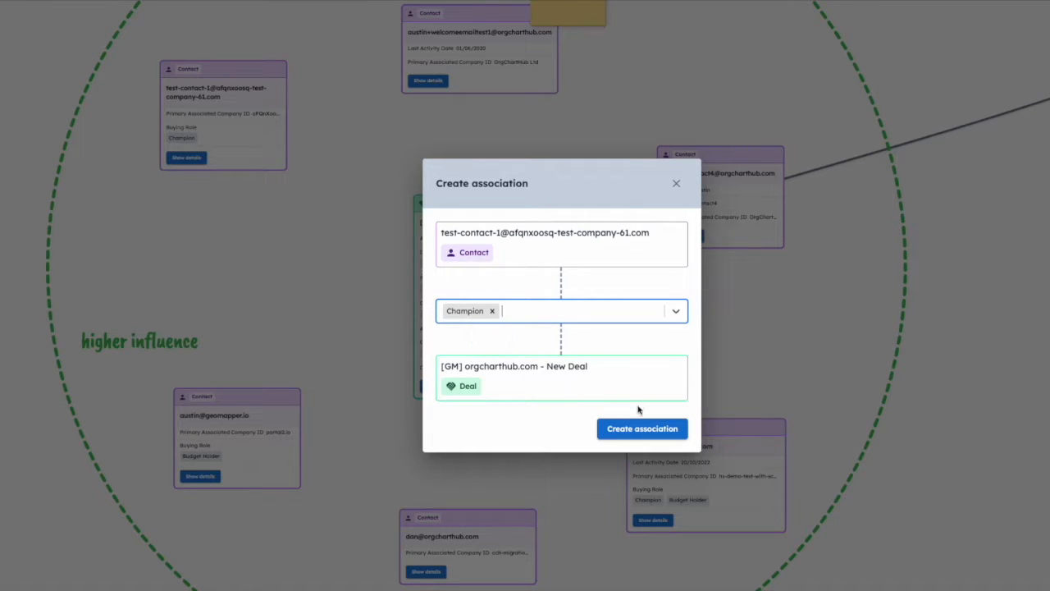
left_click(641, 429)
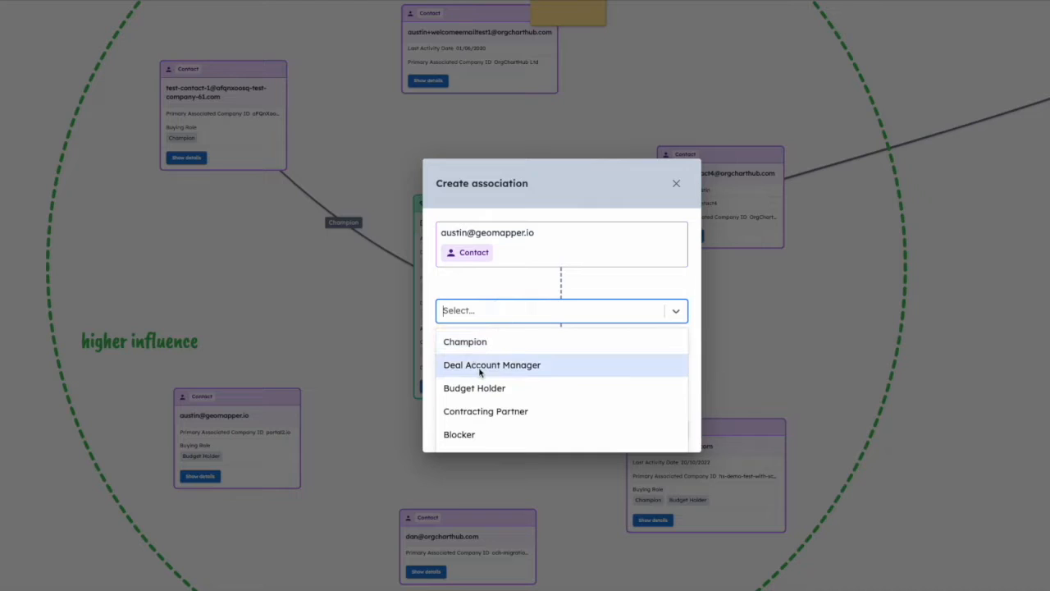
left_click(474, 388)
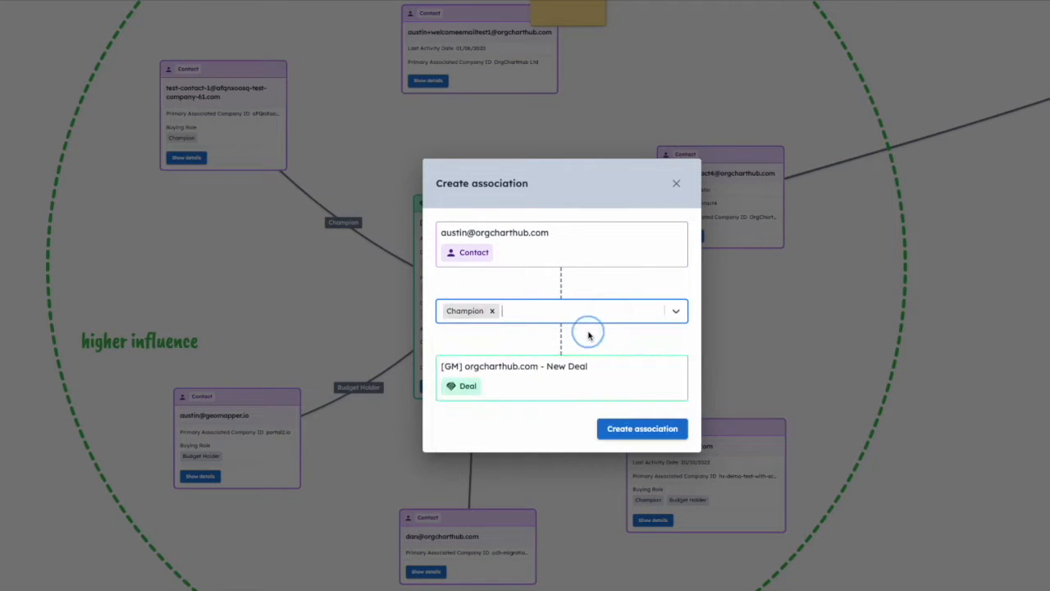
left_click(642, 428)
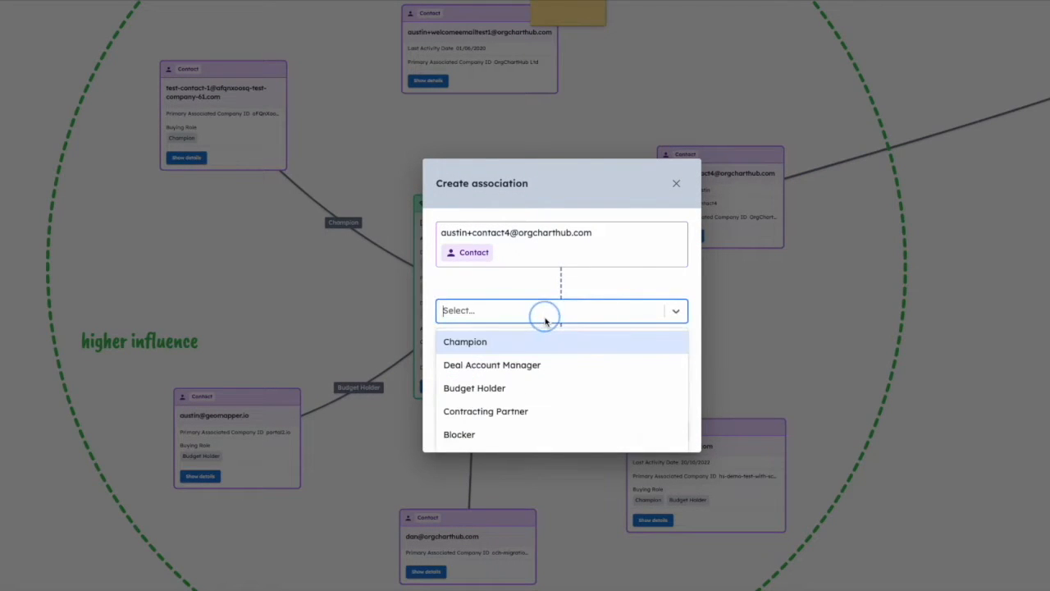
left_click(459, 434)
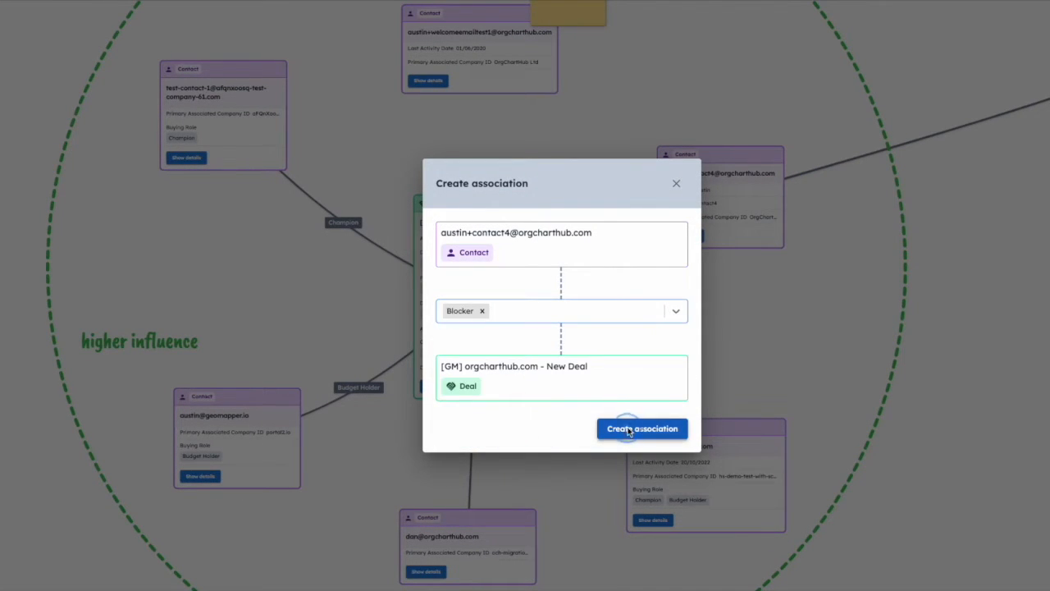
left_click(642, 428)
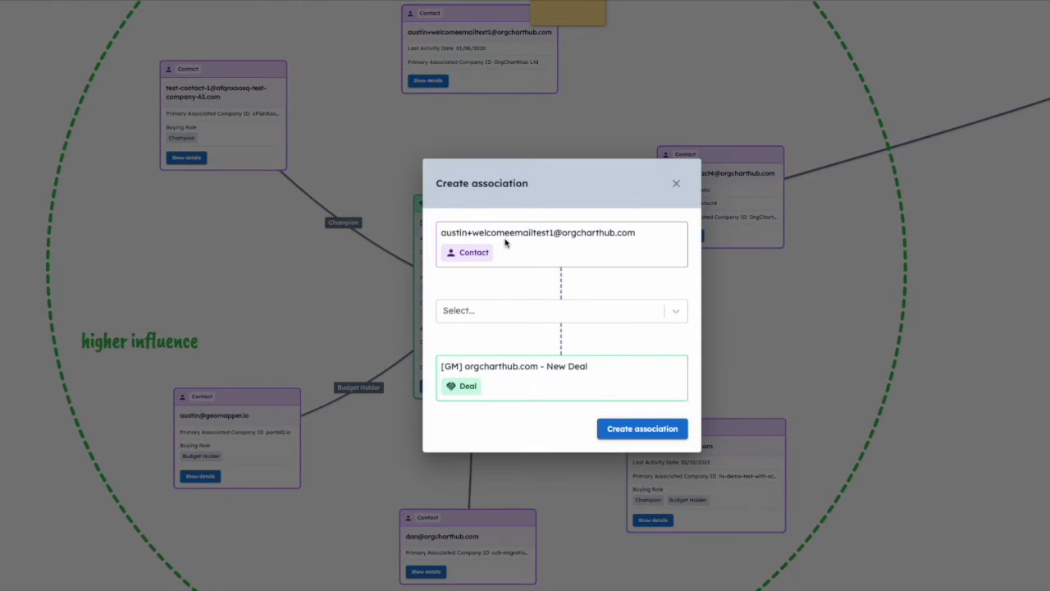